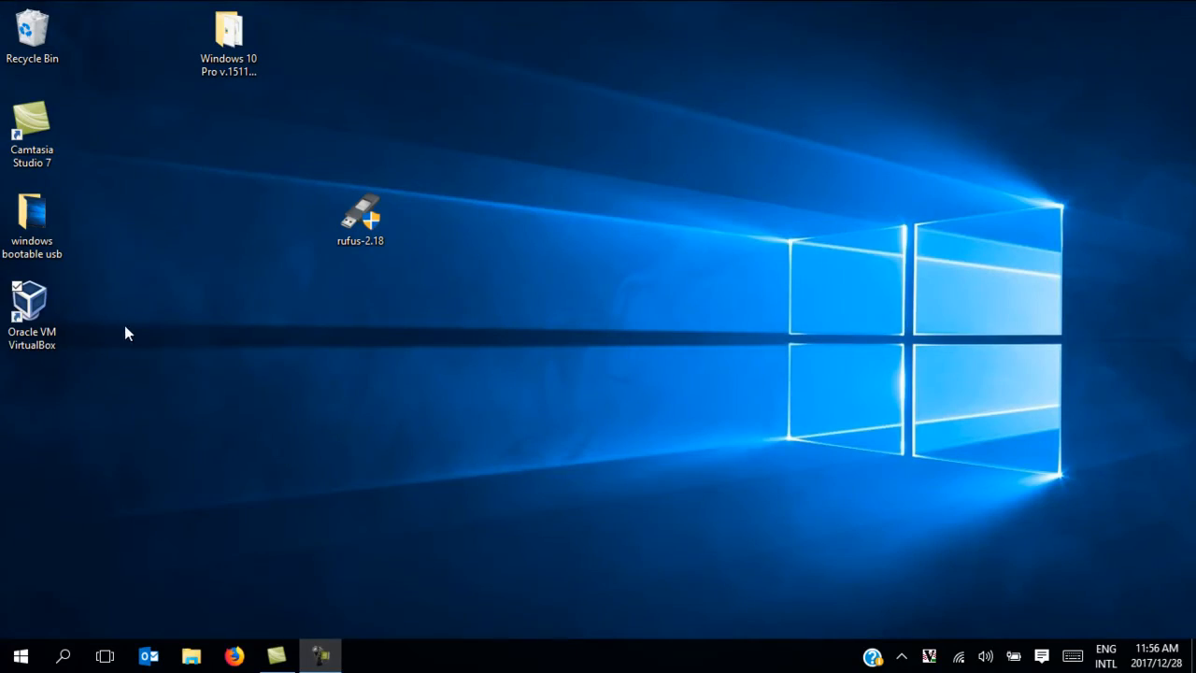
Launch Oracle VM VirtualBox Manager from the desktop shortcut.
left_click(32, 308)
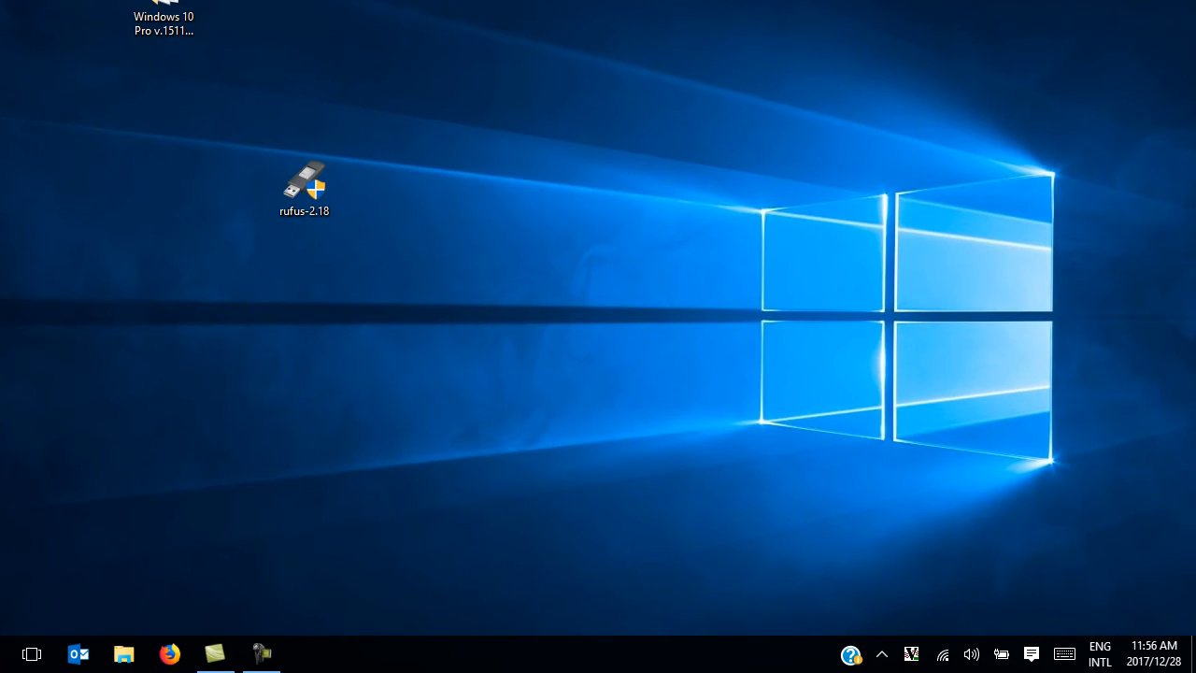
left_click(306, 653)
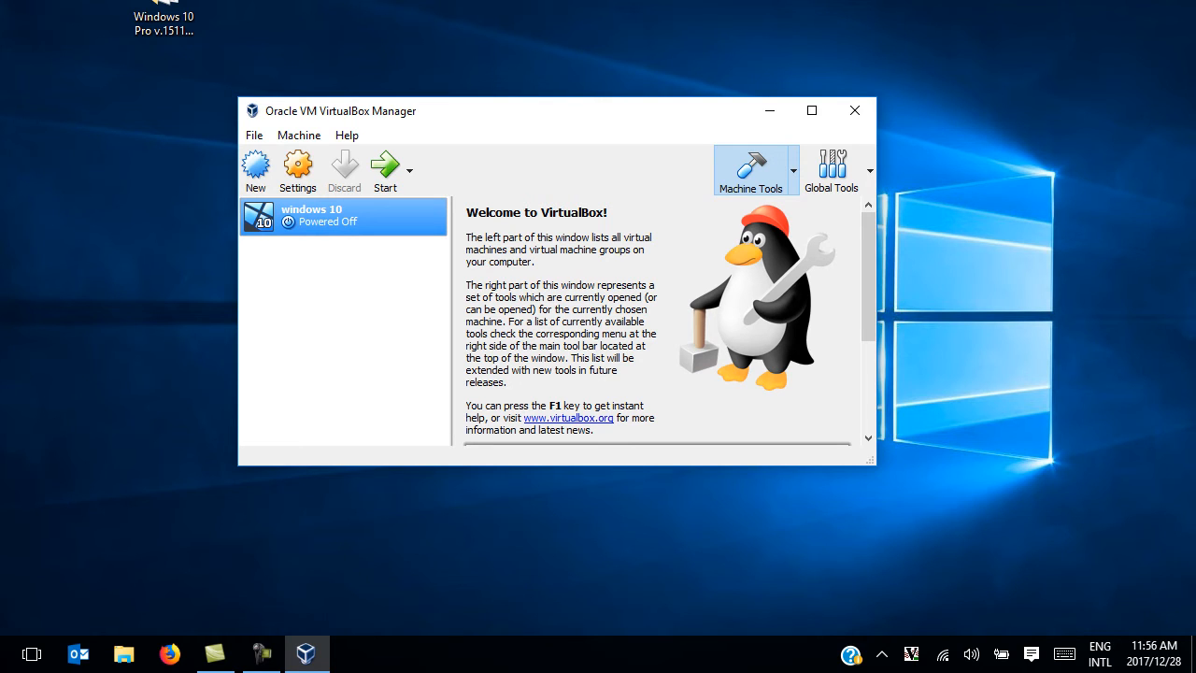
mouse_move(261, 217)
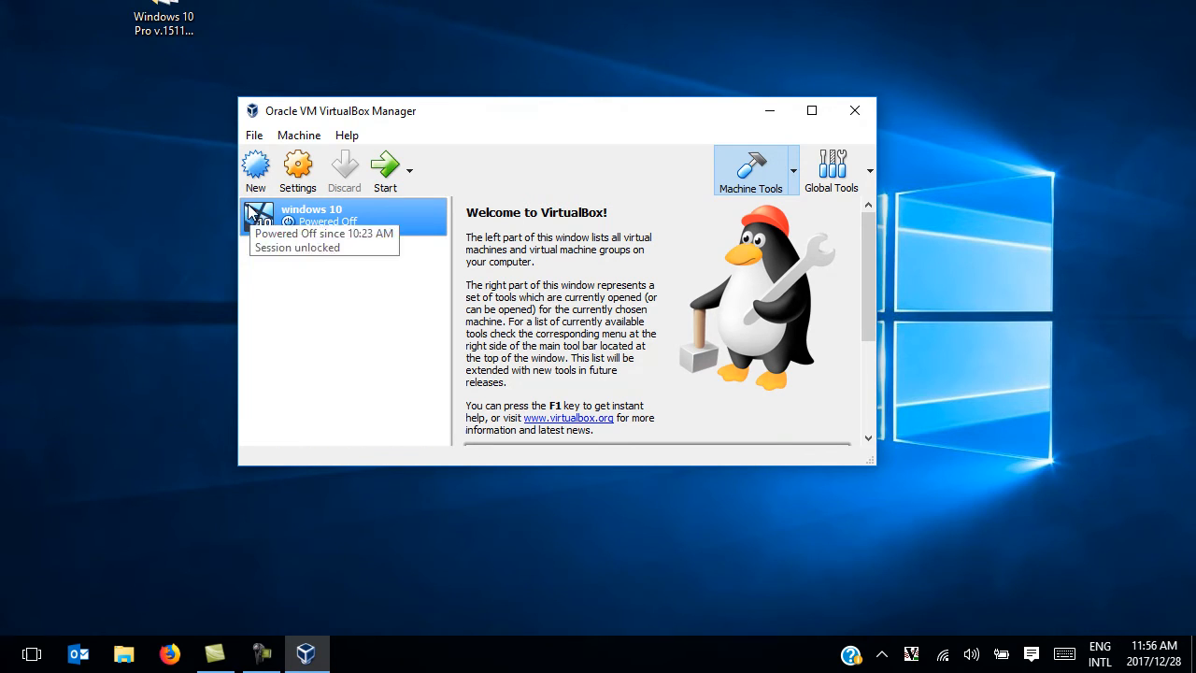
Start a new virtual machine and list the Windows versions, including 64-bit options.
left_click(254, 168)
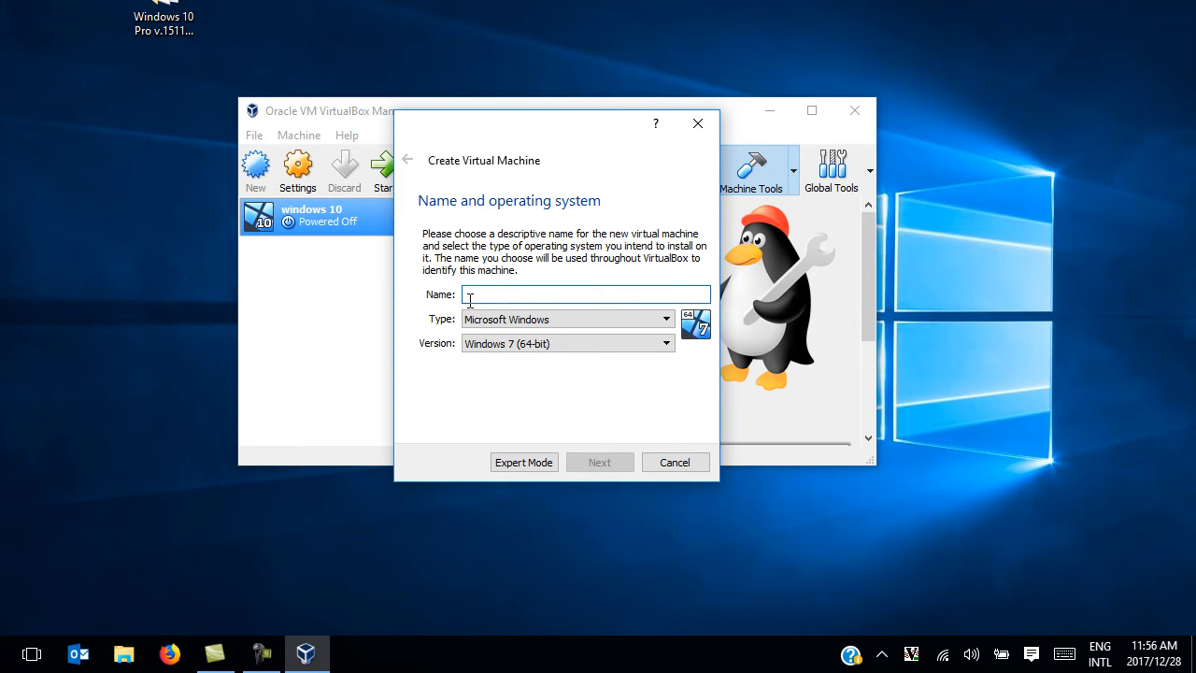
mouse_move(482, 365)
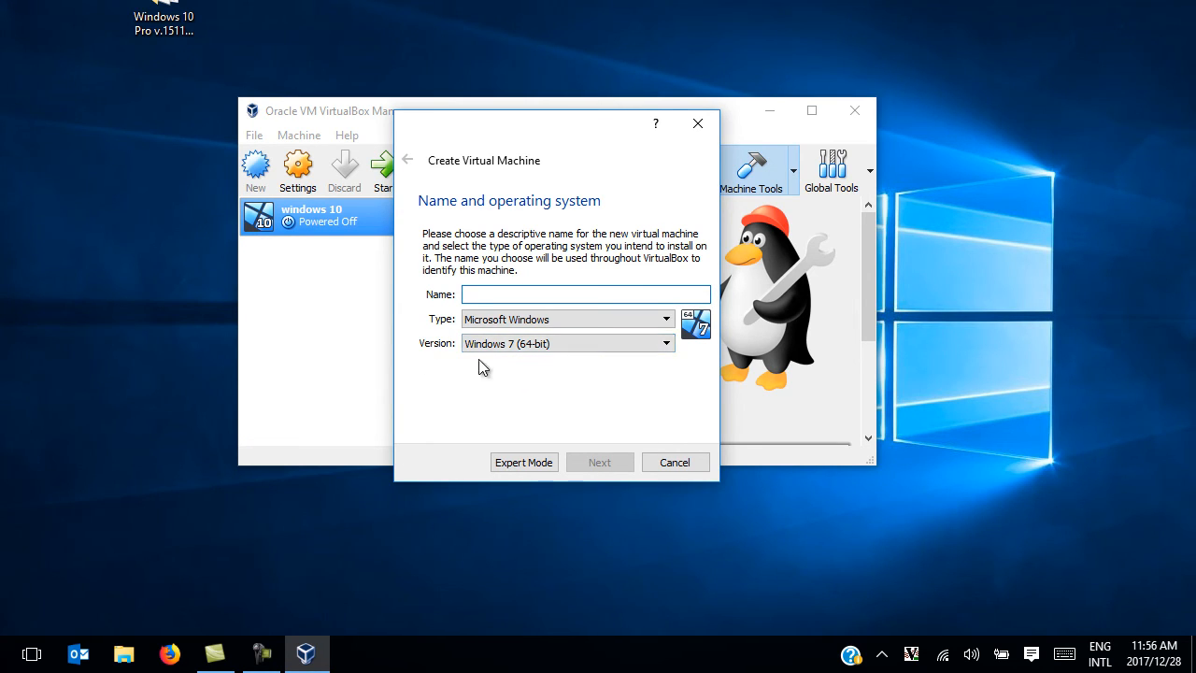
left_click(567, 344)
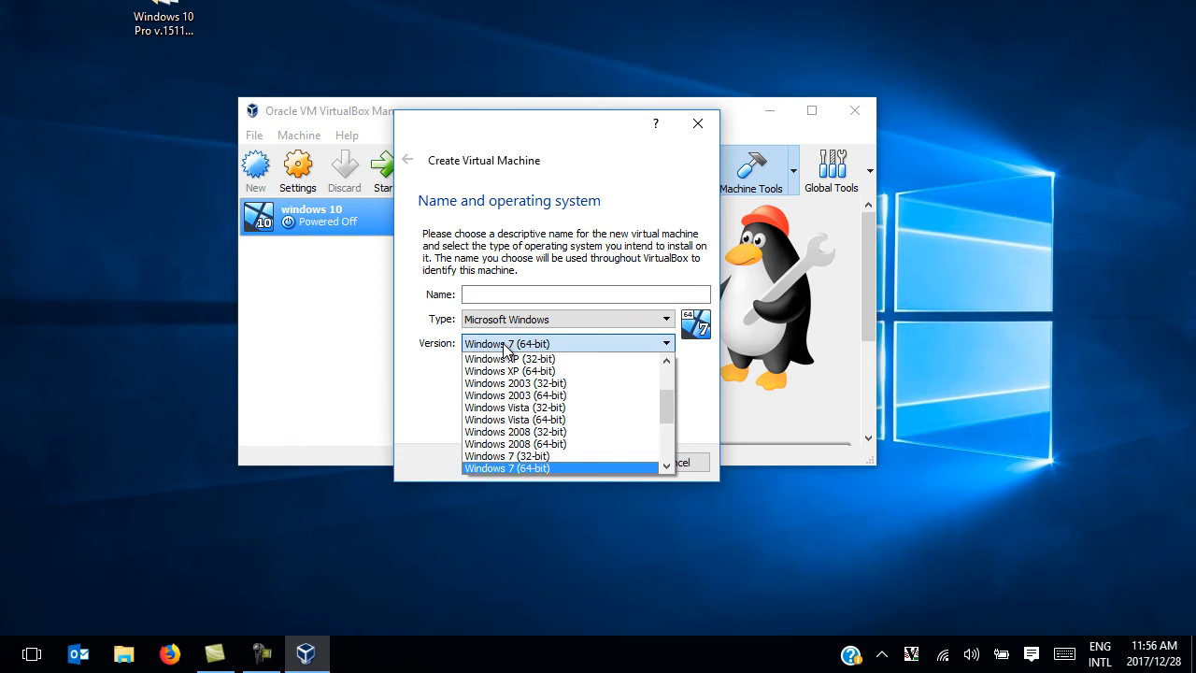
mouse_move(545, 476)
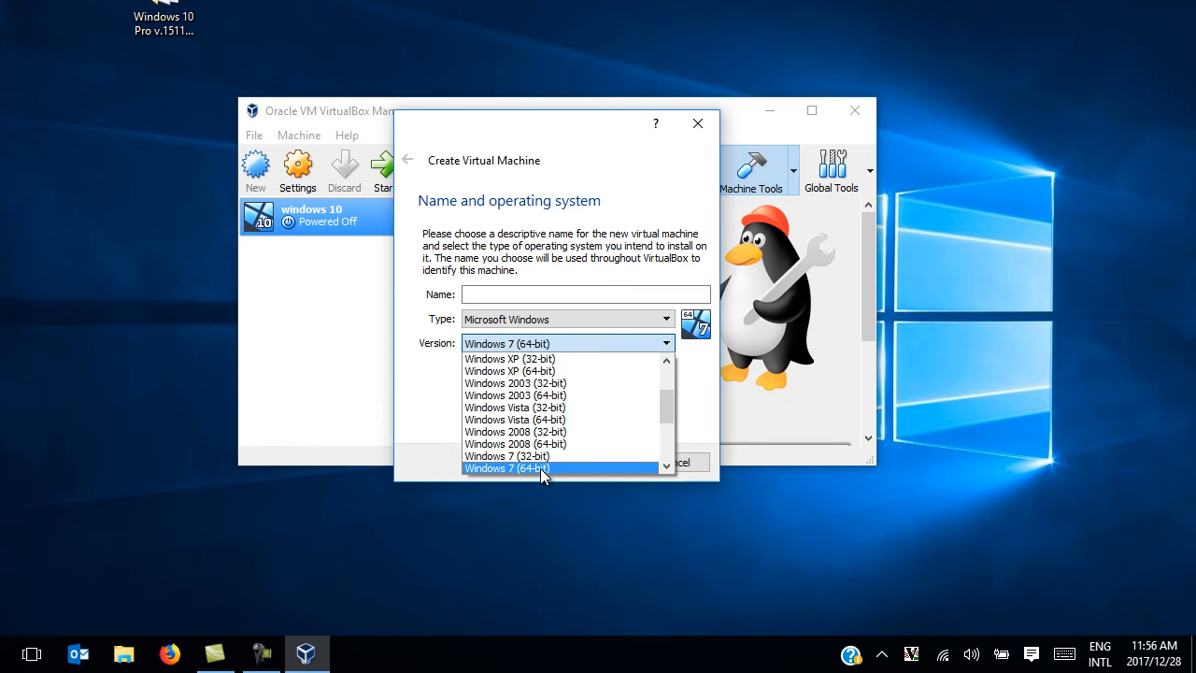